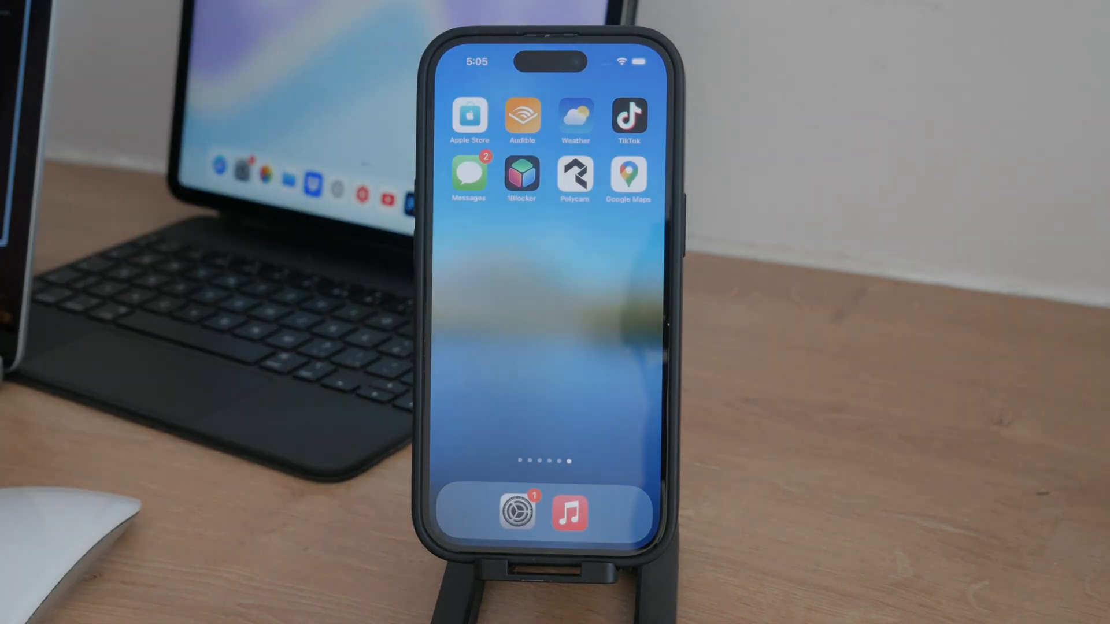
Swipe across the Home Screen to reach the App Store search page.
scroll(left, 3)
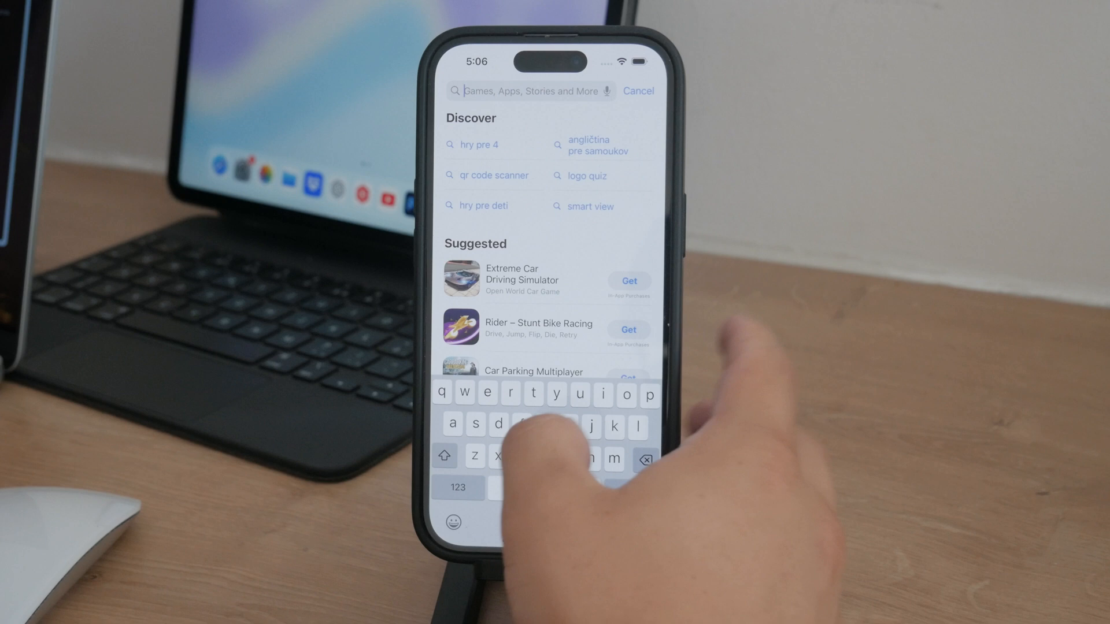
Search 'google photo', pick the Google Photos suggestion, and confirm the download.
text(google)
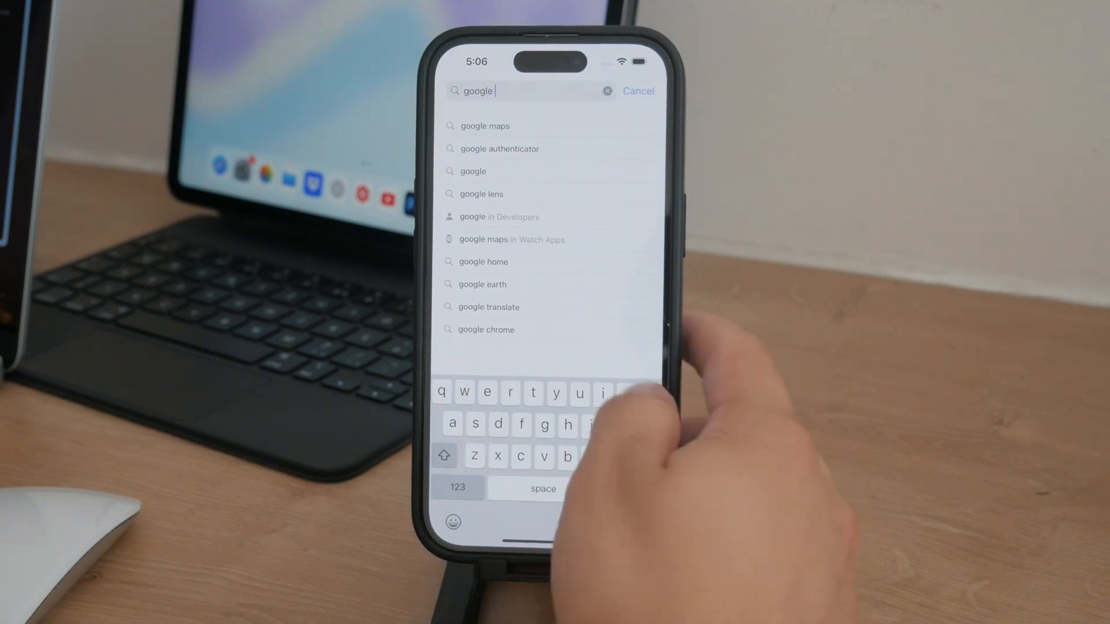
text(photo)
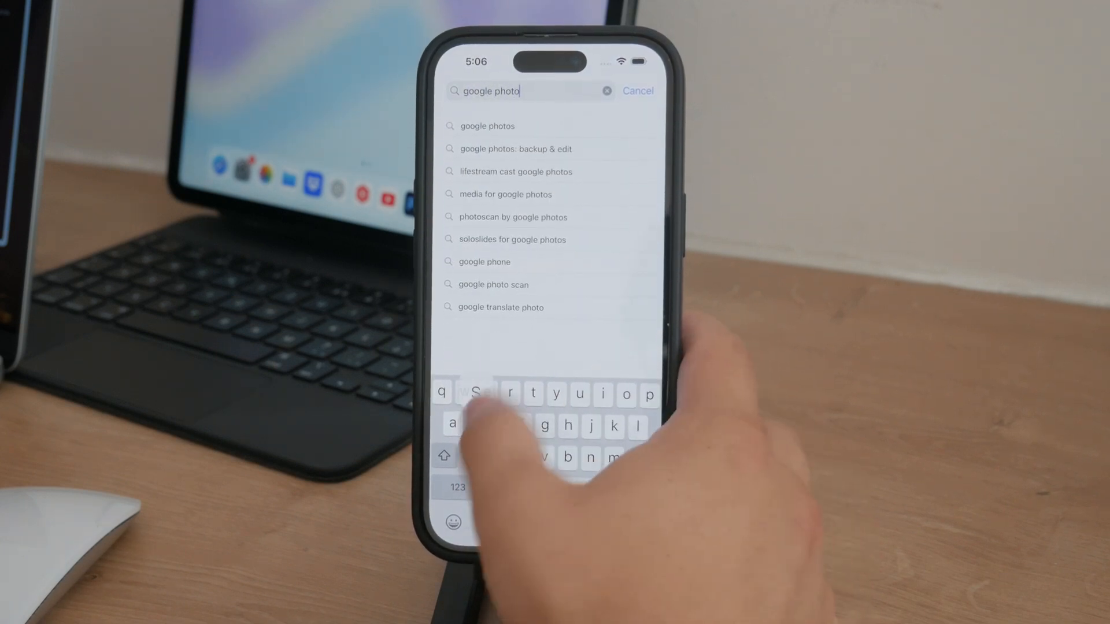
click(487, 126)
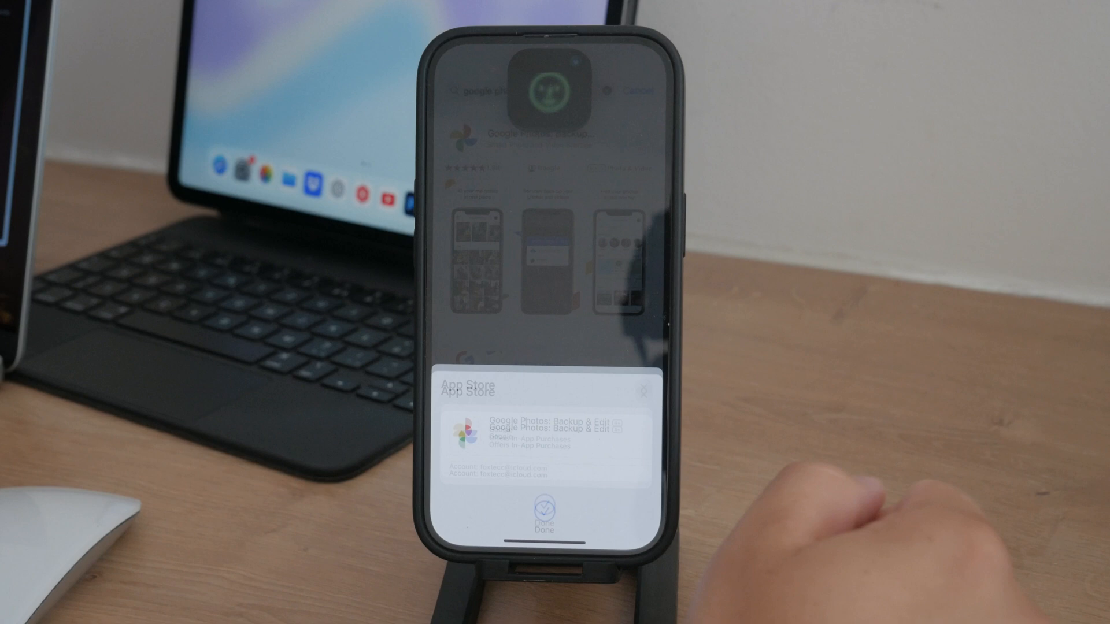
click(544, 506)
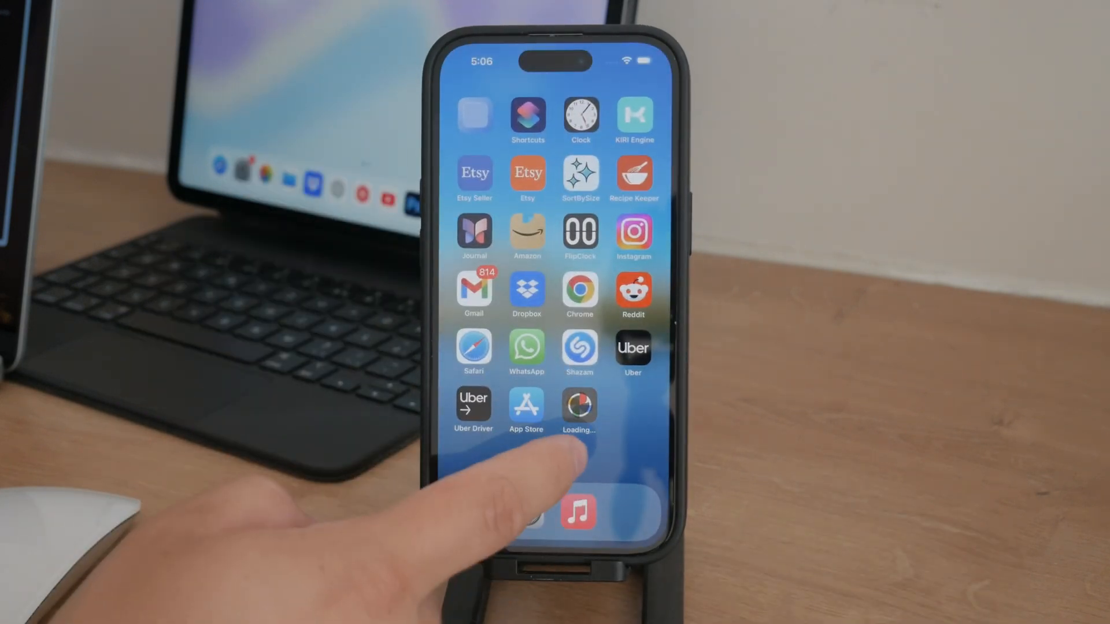
Swipe left into the App Library to find Google Photos among recently added apps.
scroll(left, 3)
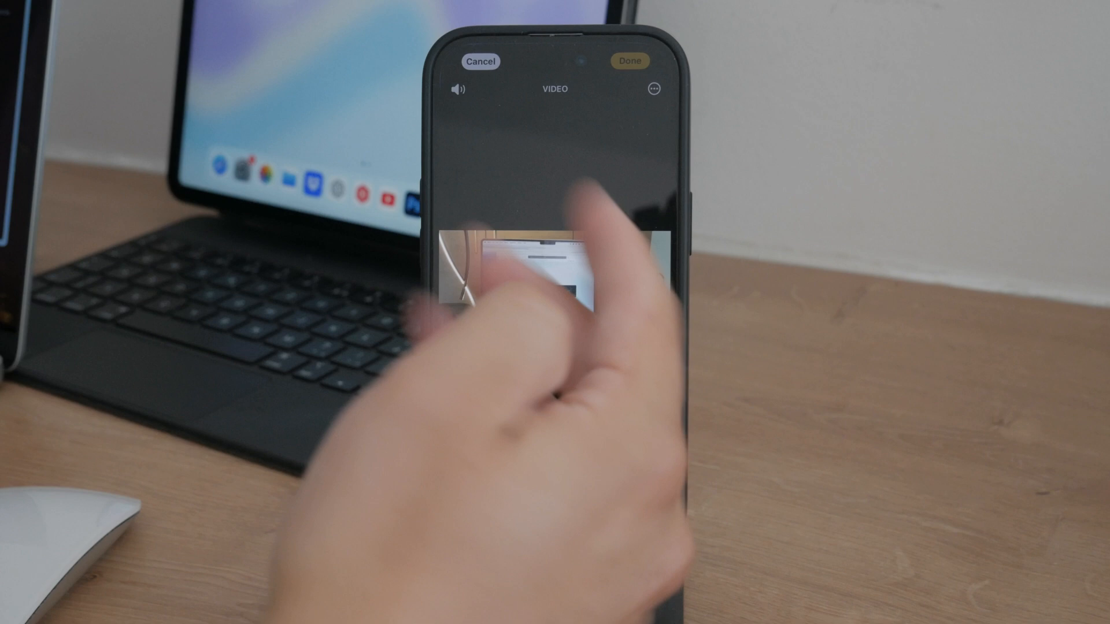
click(479, 62)
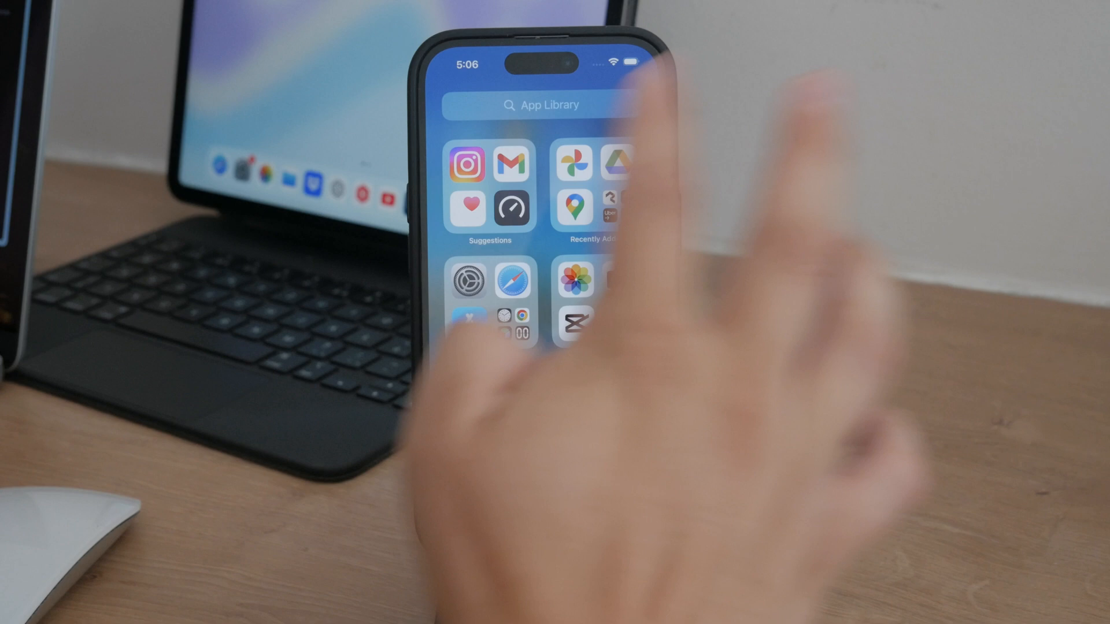
Launch Google Photos, turn off 'Back up photos & videos', and continue setup.
click(572, 154)
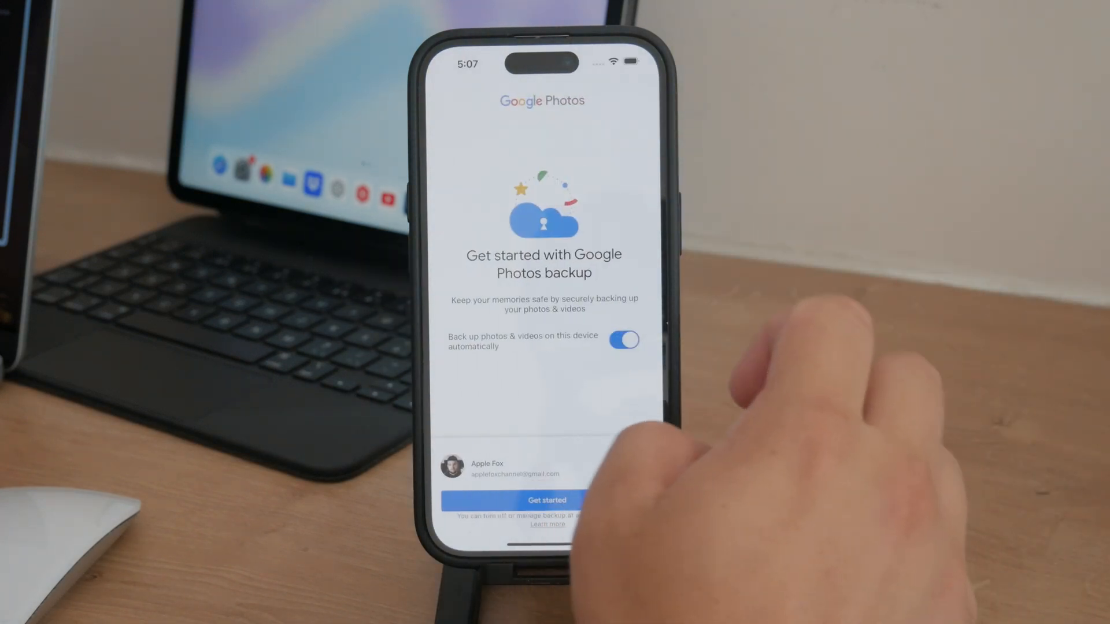
click(624, 340)
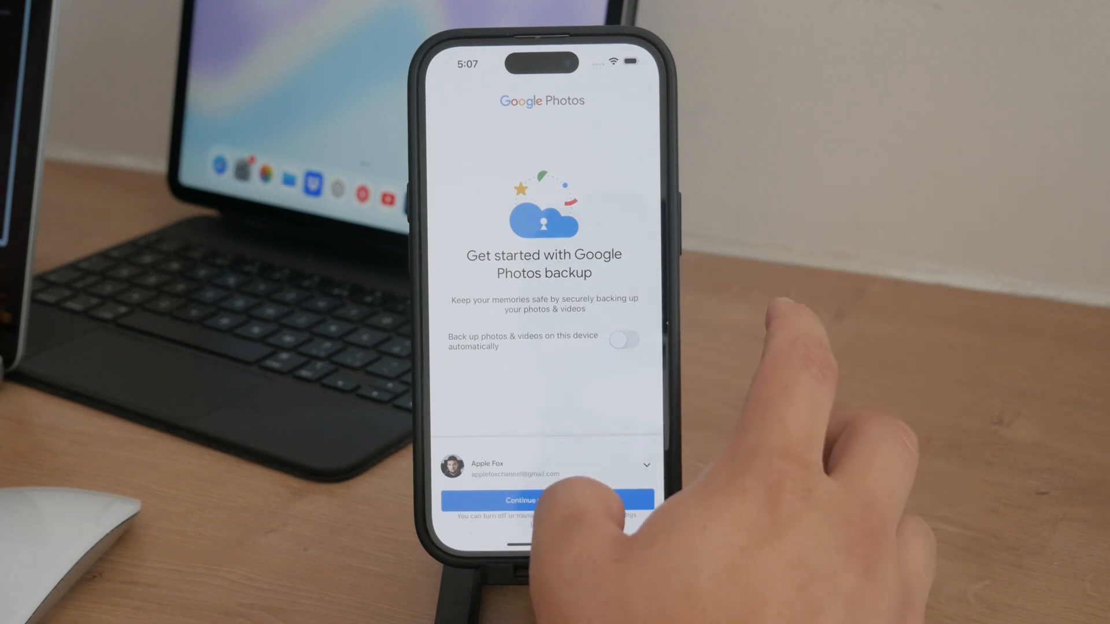
click(541, 500)
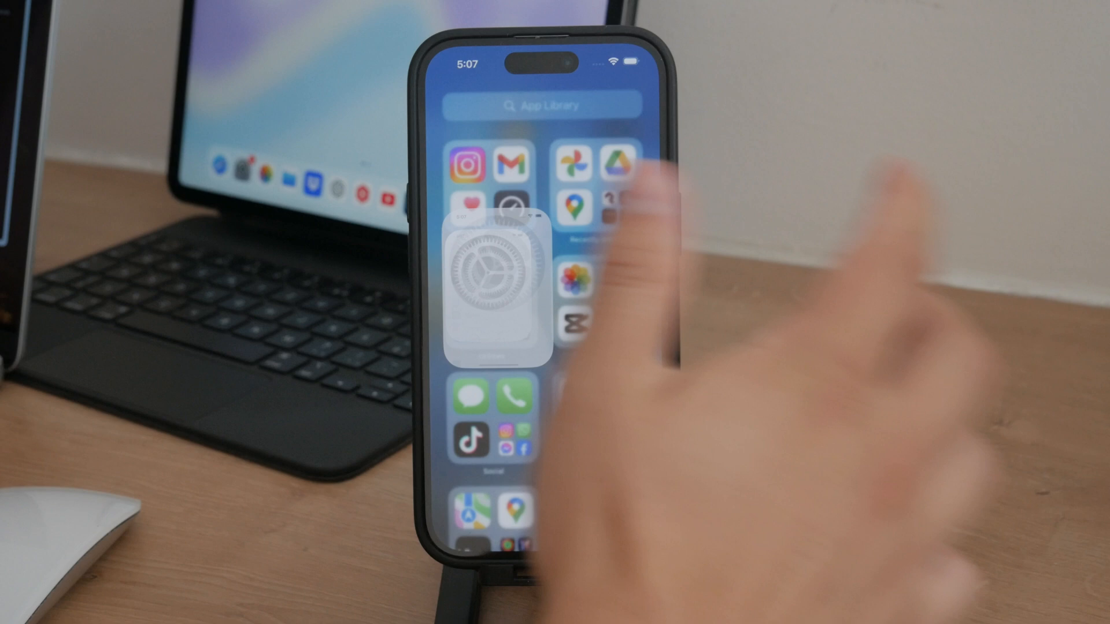
Go to Settings > General > iPhone Storage, showing 112.55 GB of 128 GB used.
click(493, 283)
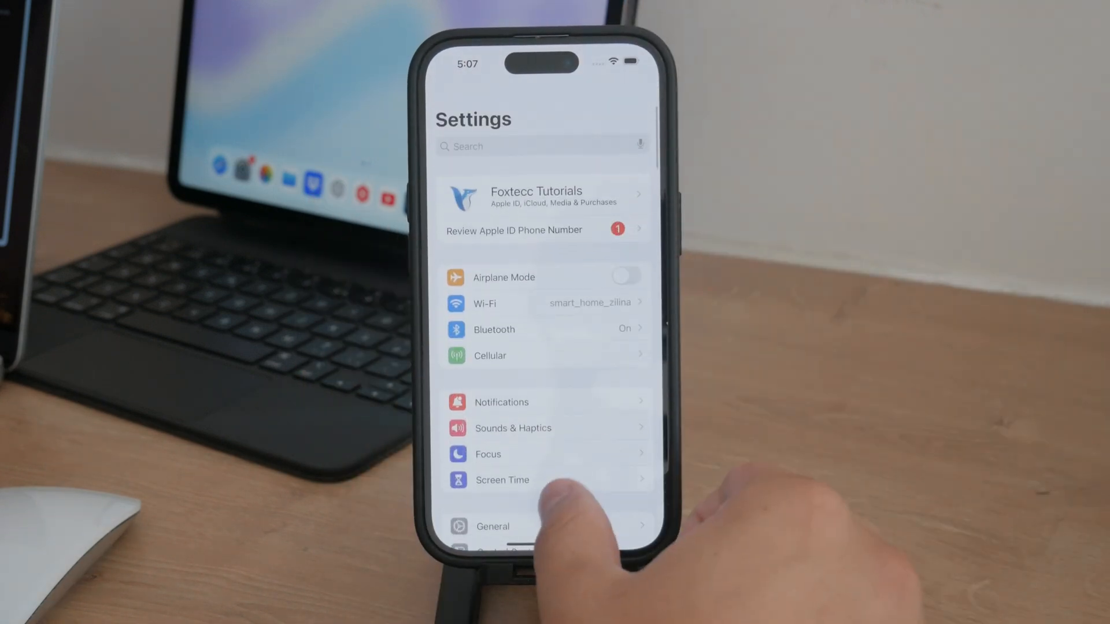
click(492, 526)
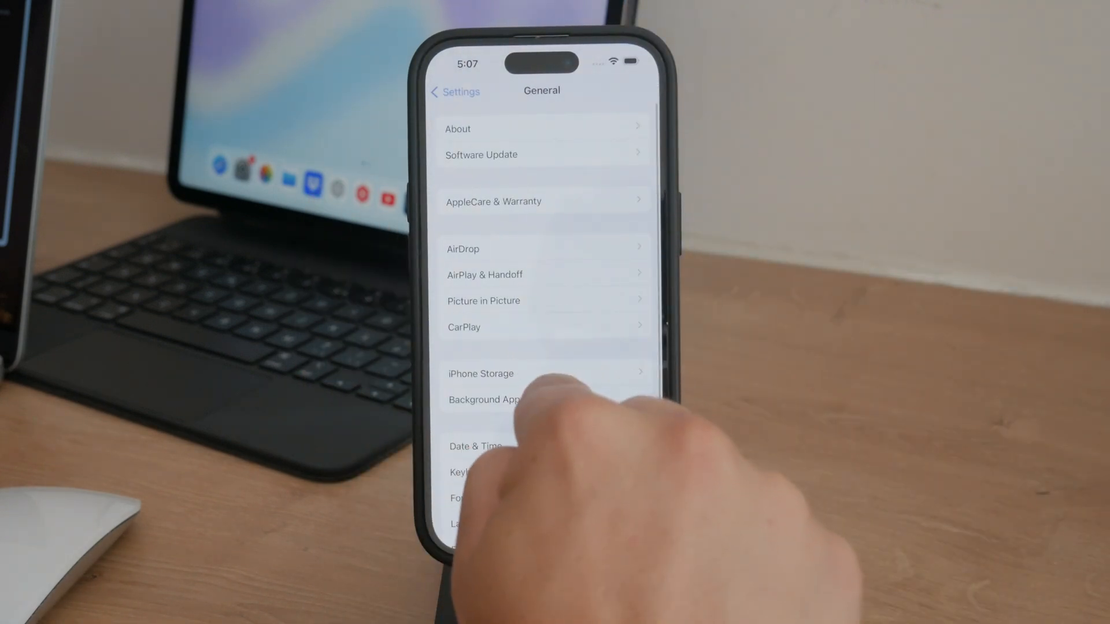
click(480, 373)
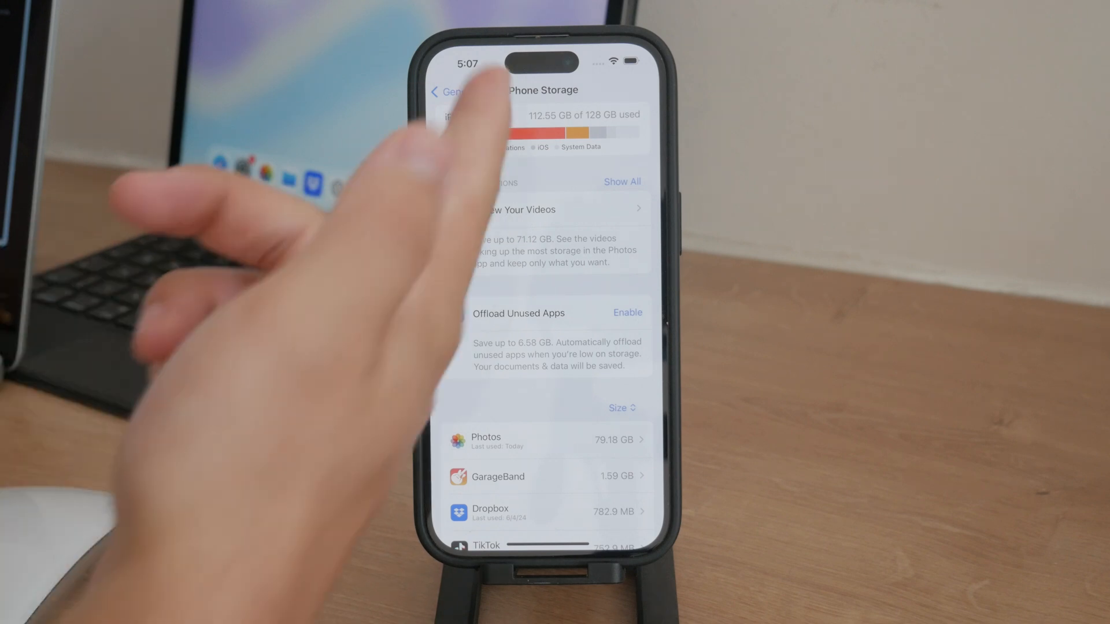
Find Google Photos in the storage list: 291.6 MB app size, 7.1 MB documents and data.
scroll(down, 3)
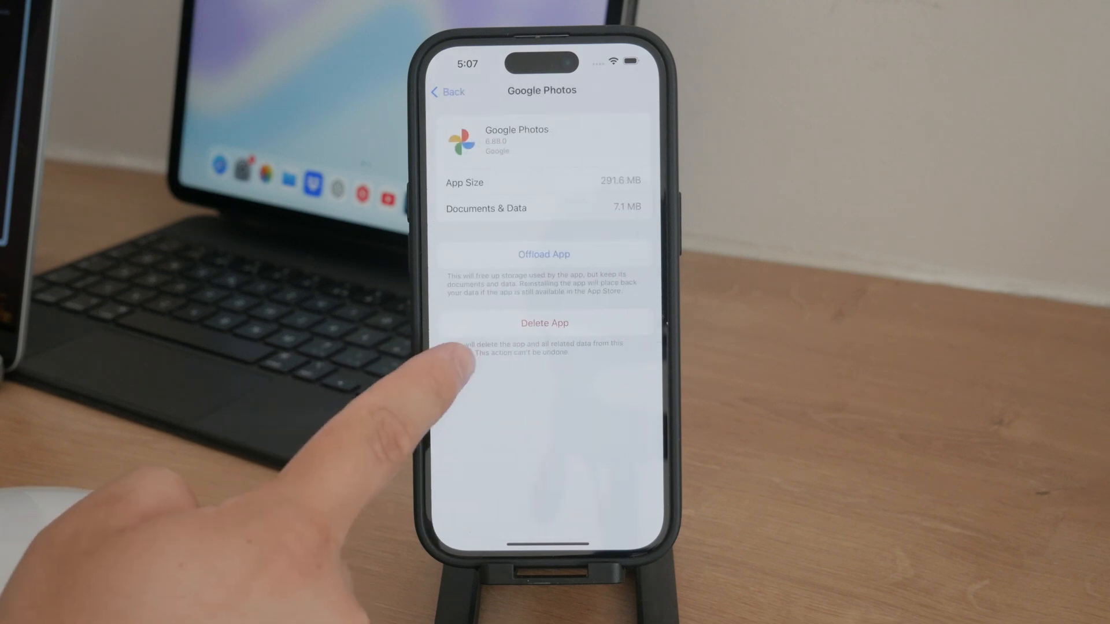
click(448, 92)
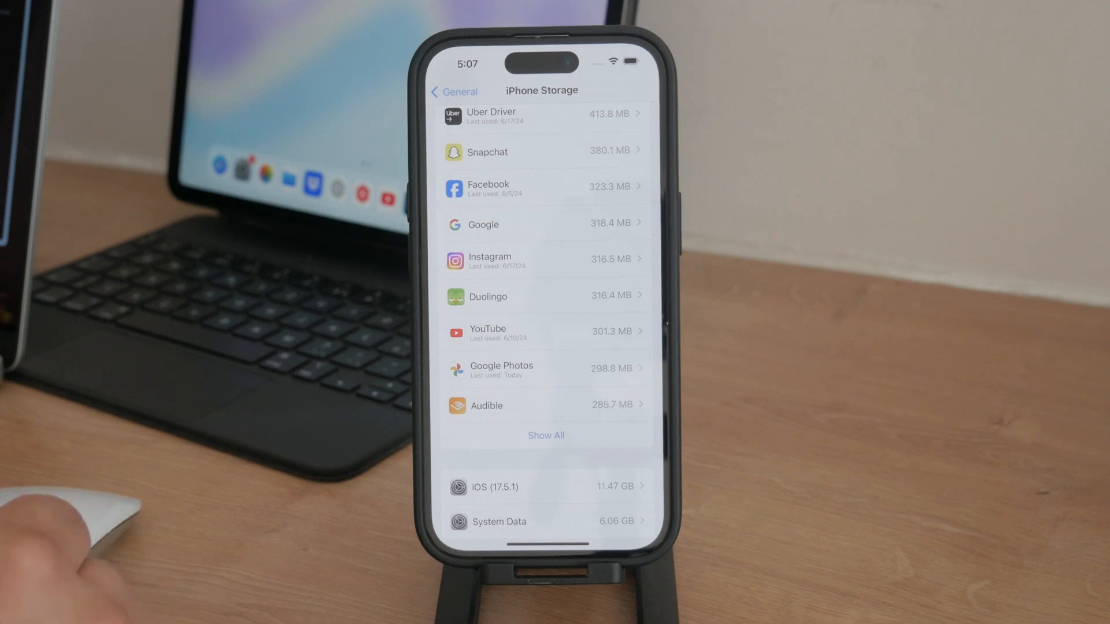
click(545, 370)
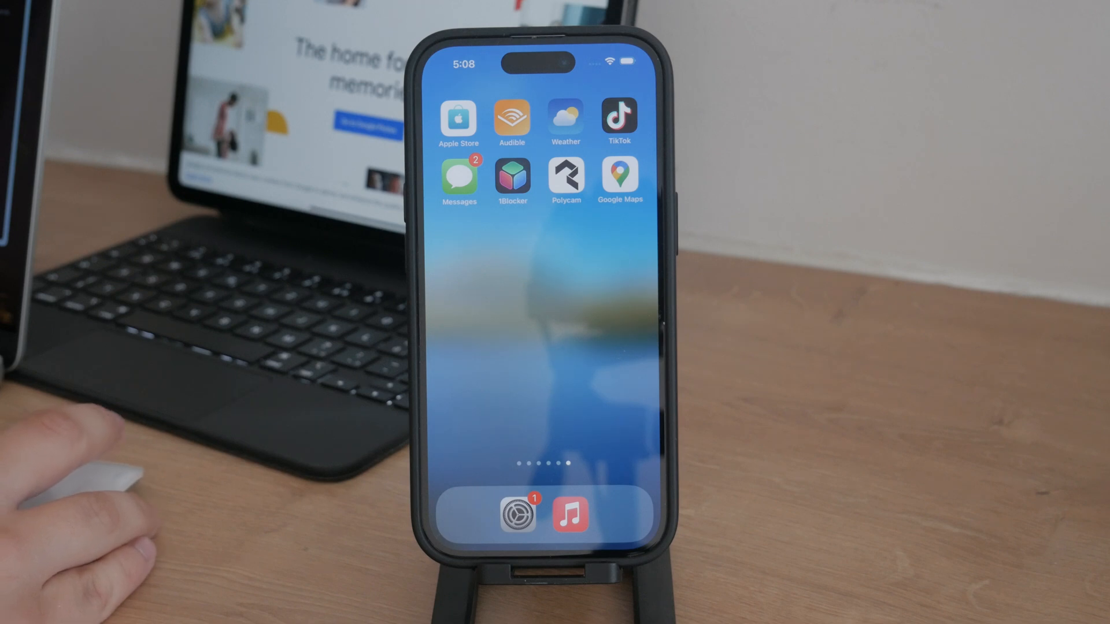
mouse_move(85, 439)
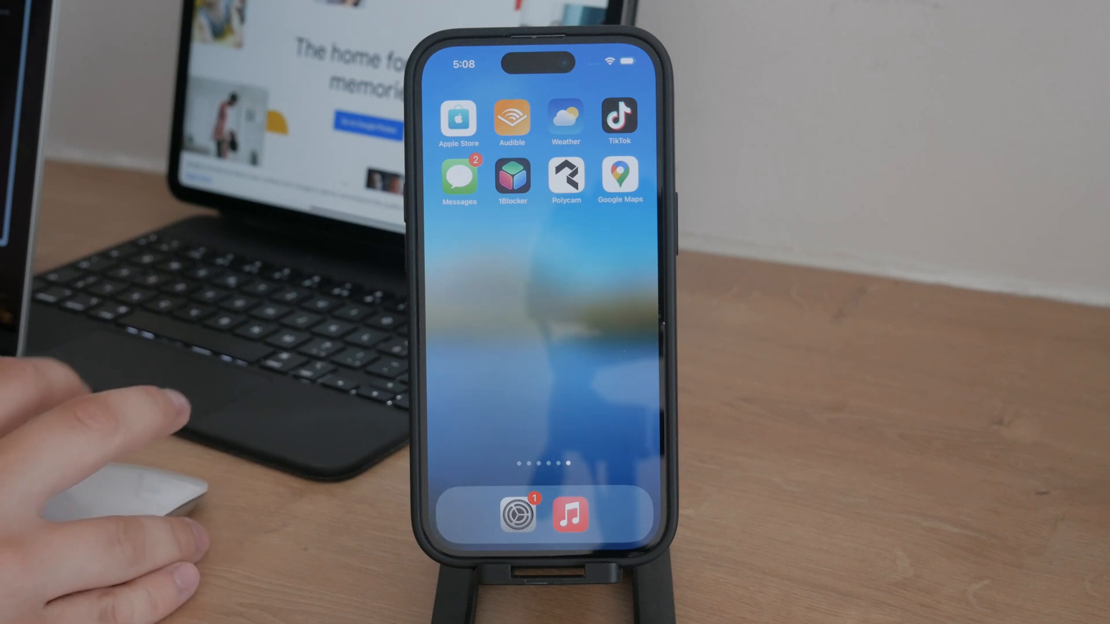